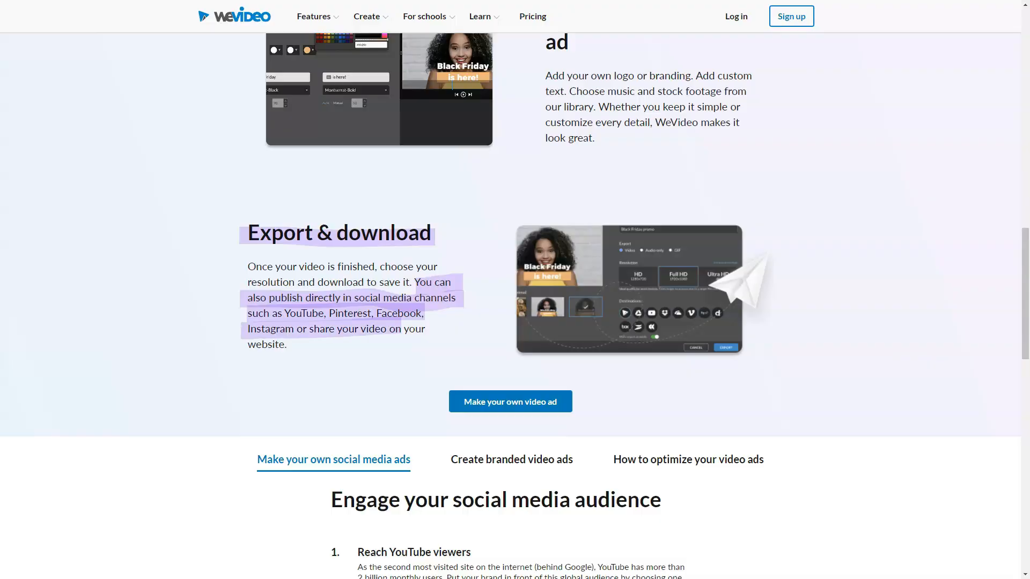
Scroll past Export & download to the 'Engage your social media audience' tips list.
{"action": "scroll", "scroll_direction": "down", "scroll_amount": 3}
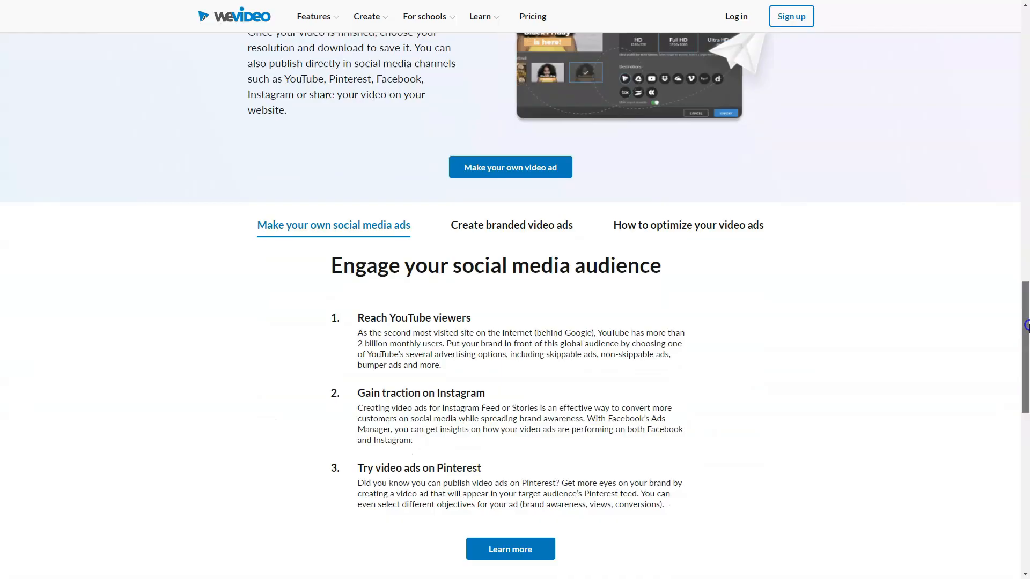
{"action": "scroll", "scroll_direction": "down", "scroll_amount": 3}
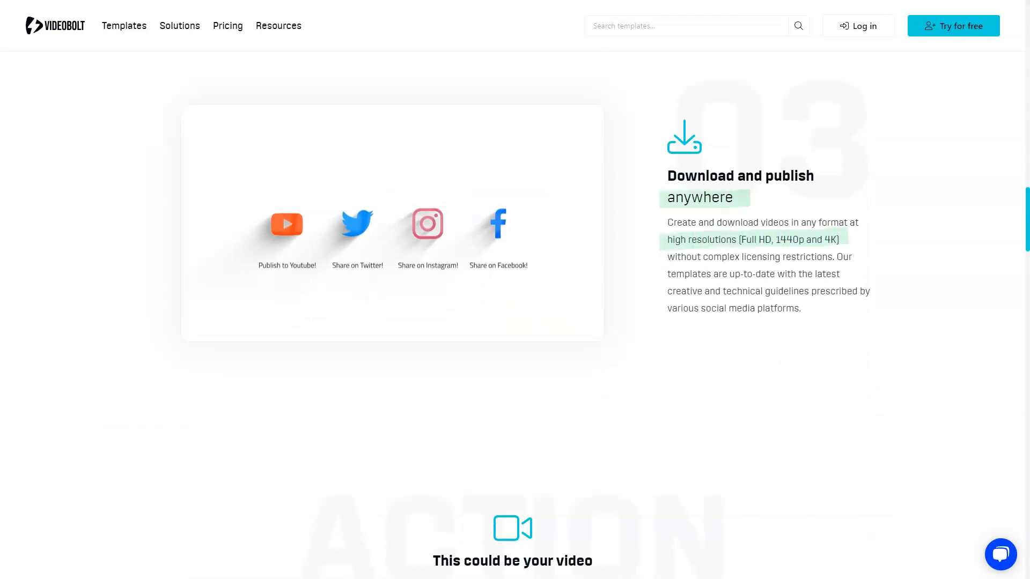
Browse the Holidays & Sales and Product Promo templates, then reach the platform feature cards.
{"action": "scroll", "scroll_direction": "down", "scroll_amount": 3}
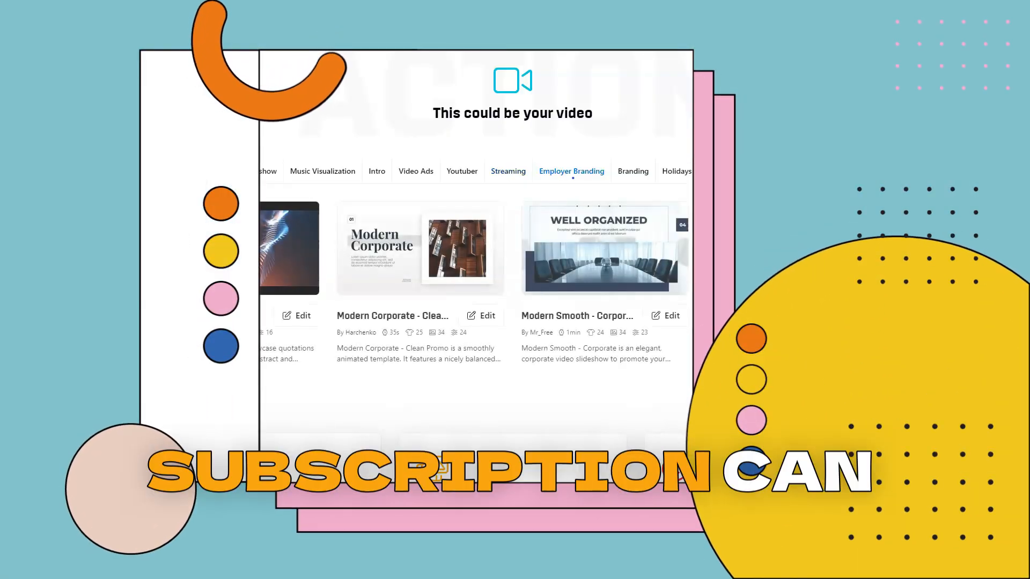
{"action": "left_click", "coordinate": [632, 170]}
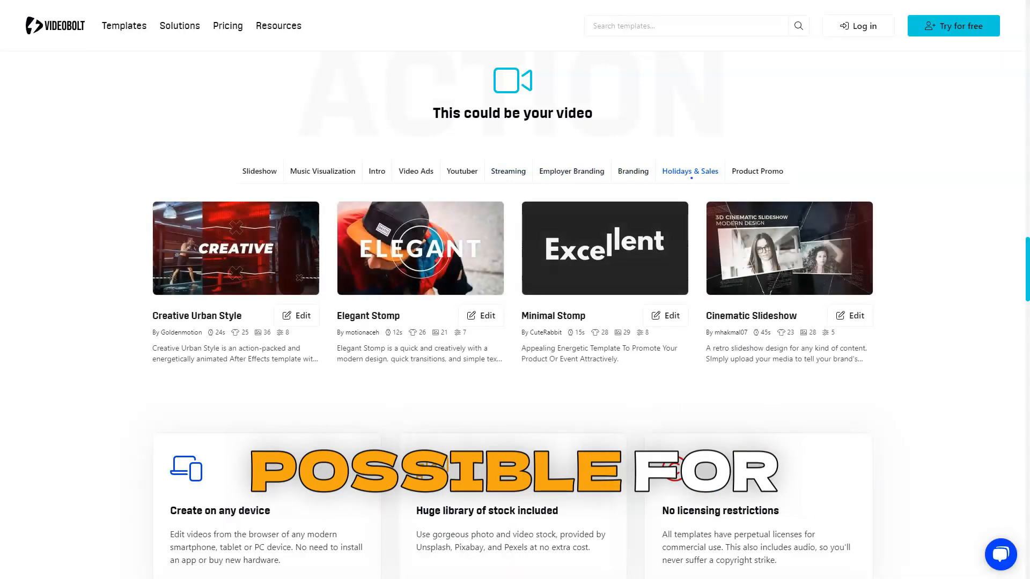
{"action": "left_click", "coordinate": [756, 171]}
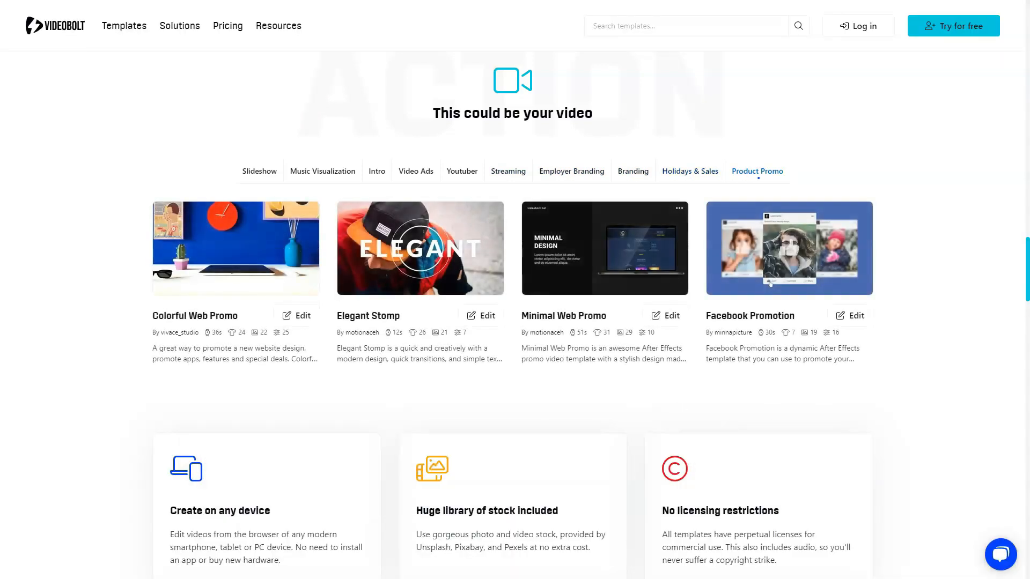
{"action": "scroll", "scroll_direction": "down", "scroll_amount": 3}
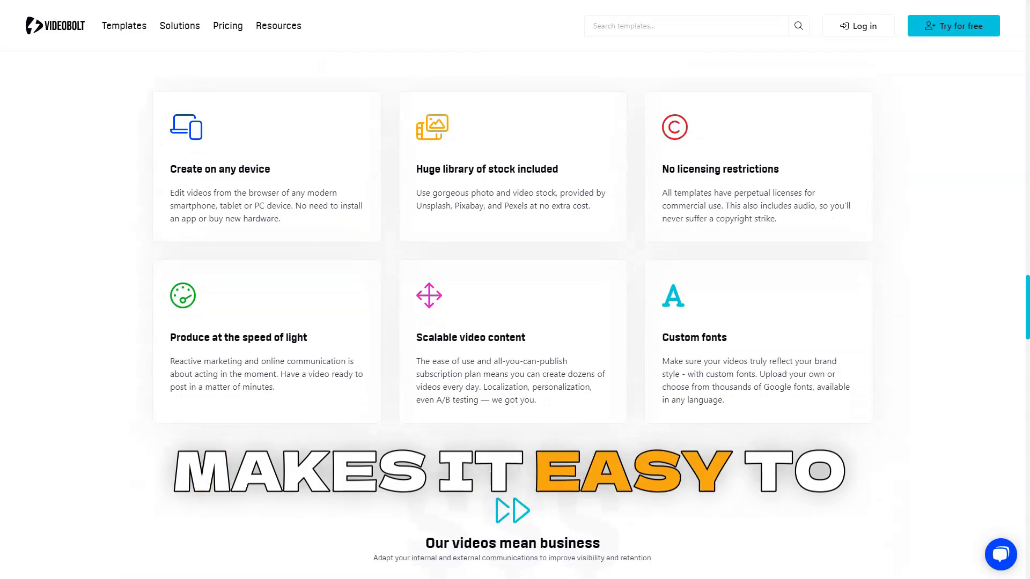